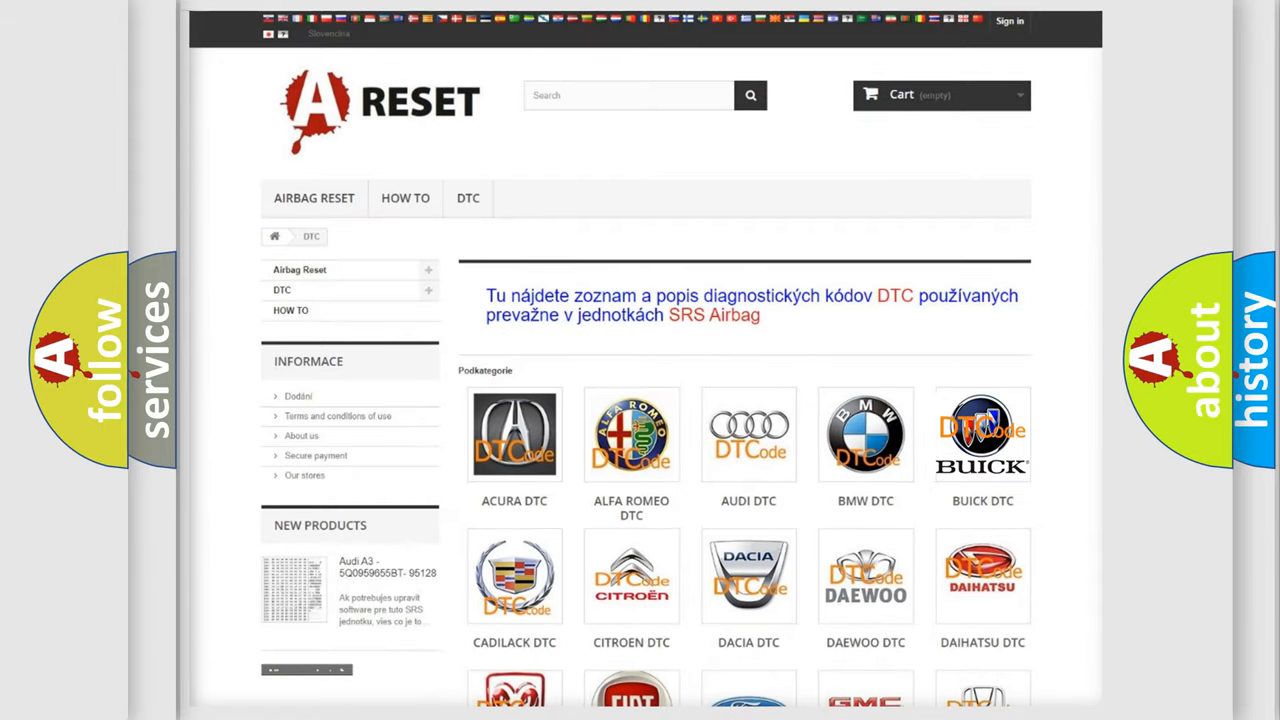
Step: Advance to the Cause slide listing open or shorted VSS circuits, failed PCM, over-temperature
left_click(982, 434)
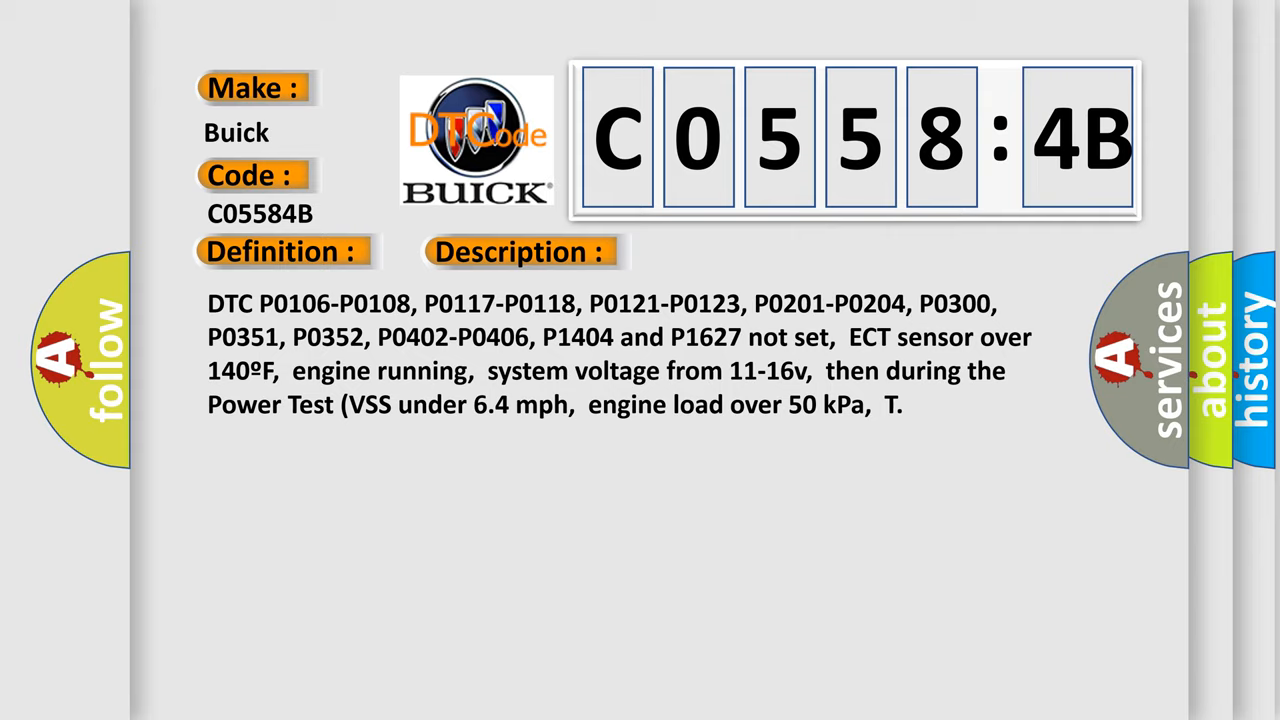
left_click(735, 251)
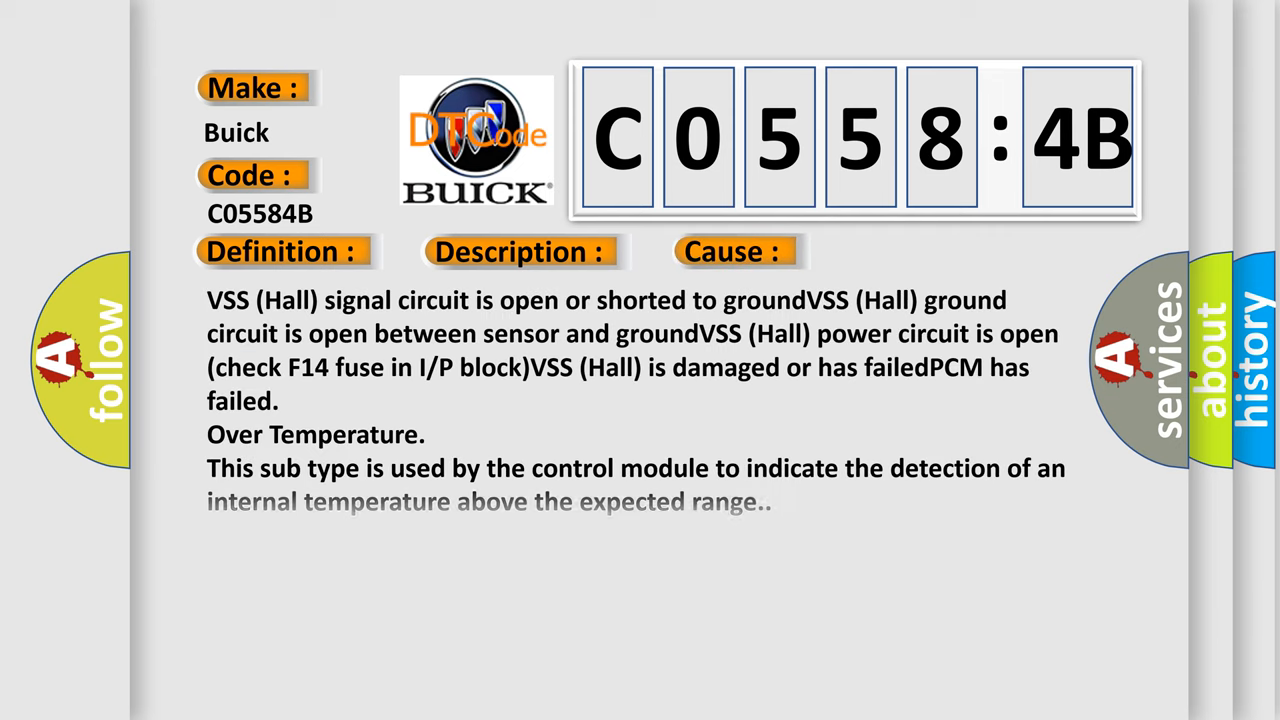